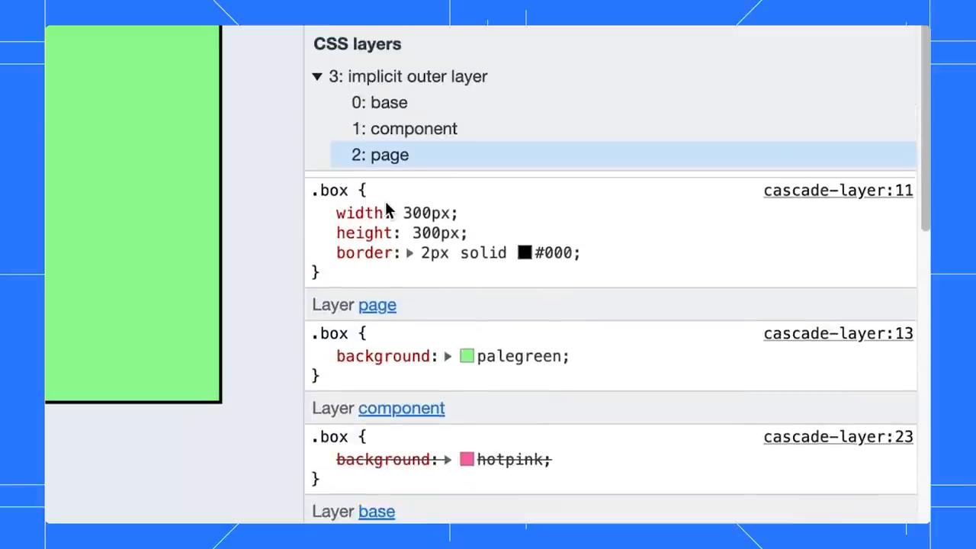
# Select the page layer and disable its palegreen background so the hotpink component background shows.
pyautogui.scroll(-3)
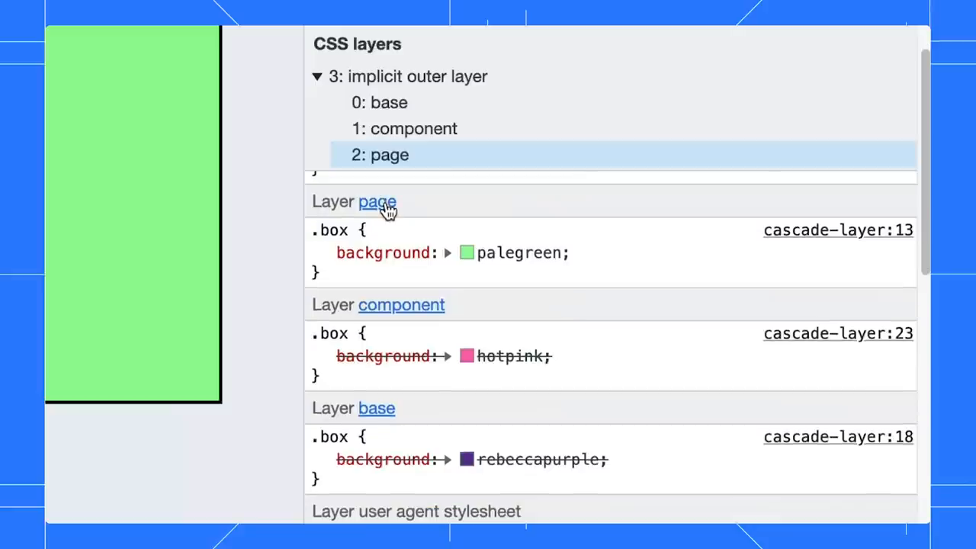
pyautogui.click(321, 253)
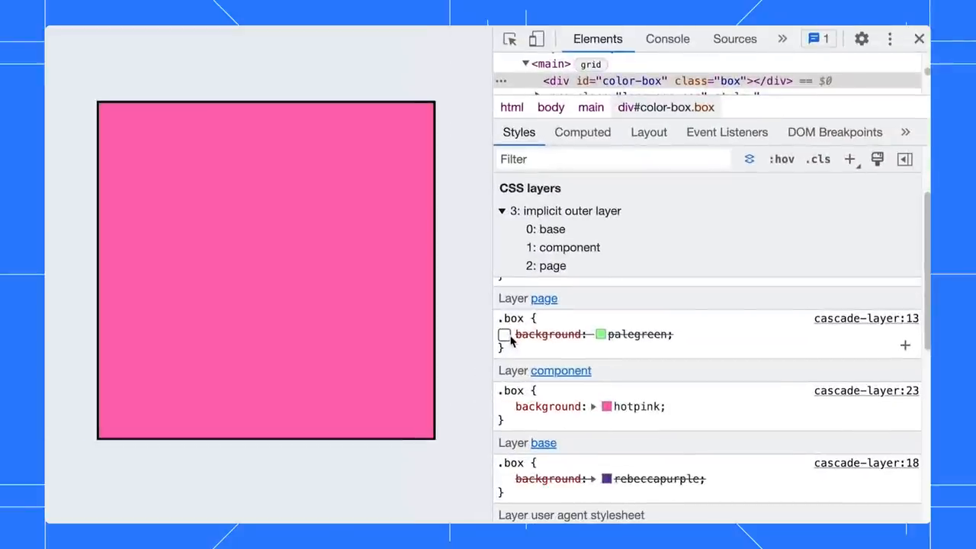
pyautogui.click(563, 247)
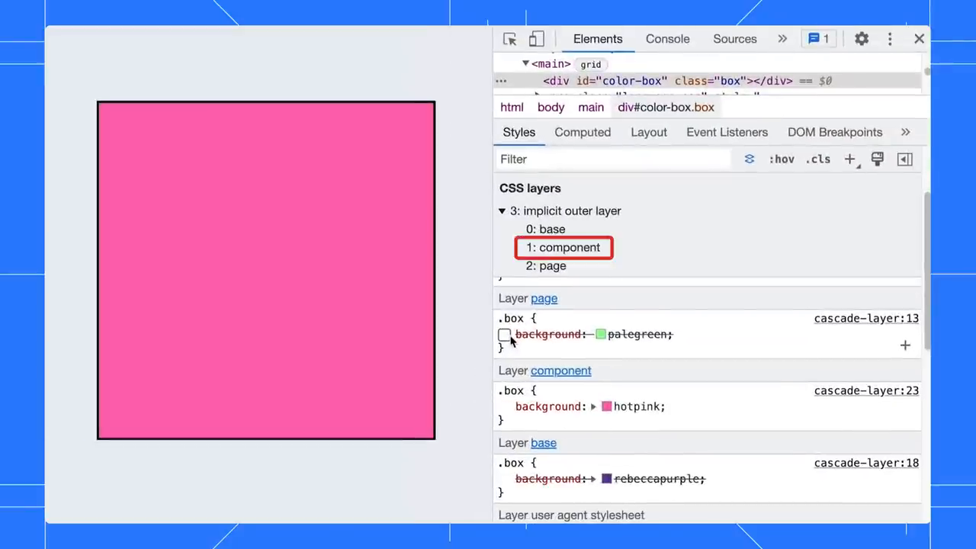
pyautogui.click(551, 229)
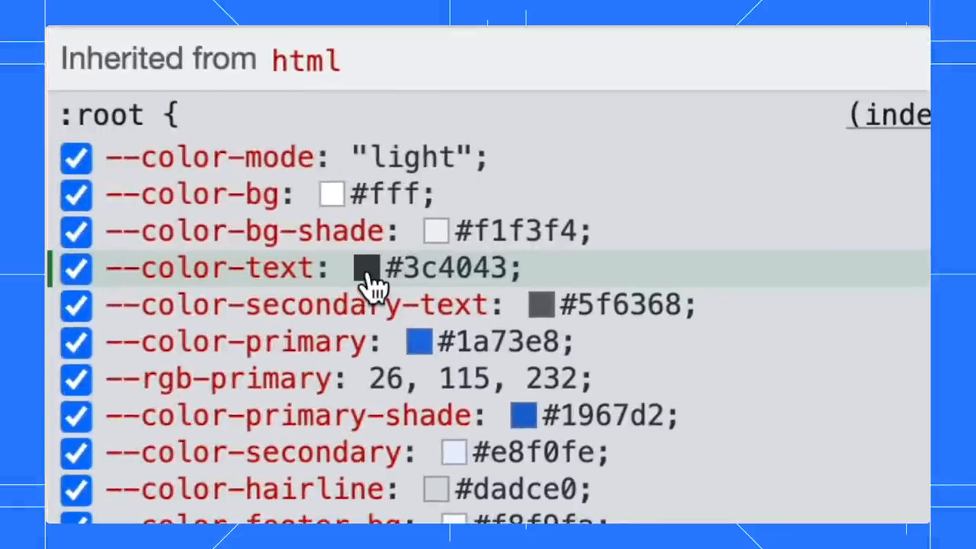
# Open the --color-text colour picker and switch its value to HWB (206, 24%, 74%).
pyautogui.click(366, 268)
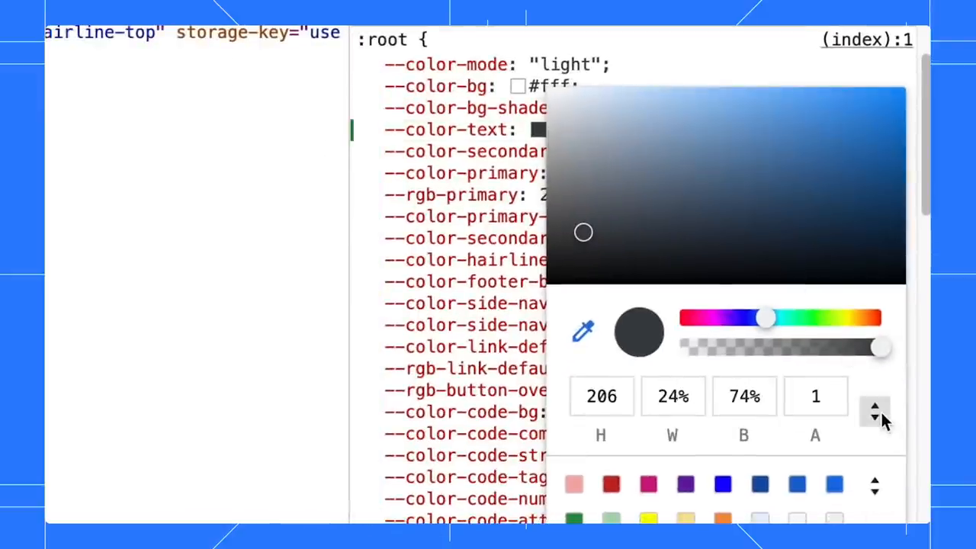
pyautogui.click(352, 59)
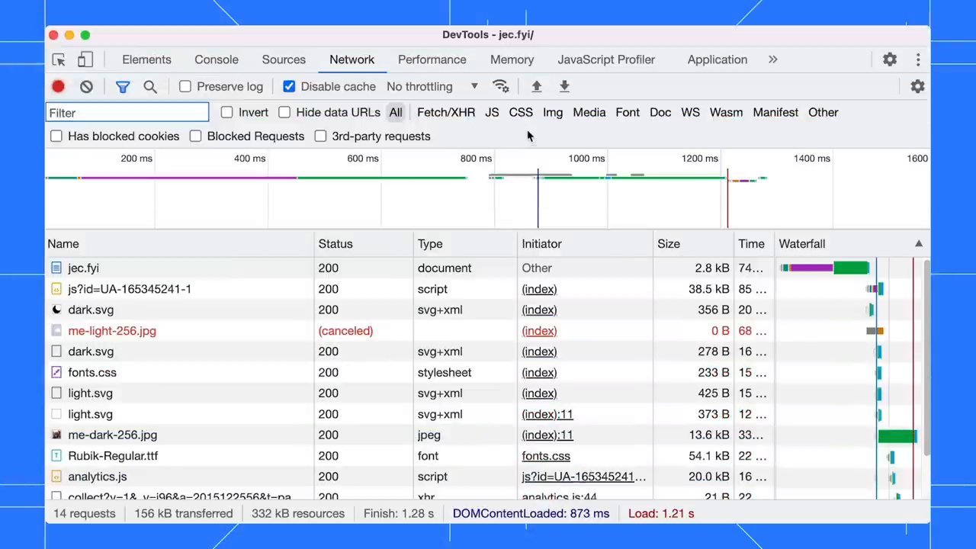
# Filter network requests to CSS, leaving fonts.css, and hold Ctrl to combine types.
pyautogui.click(521, 112)
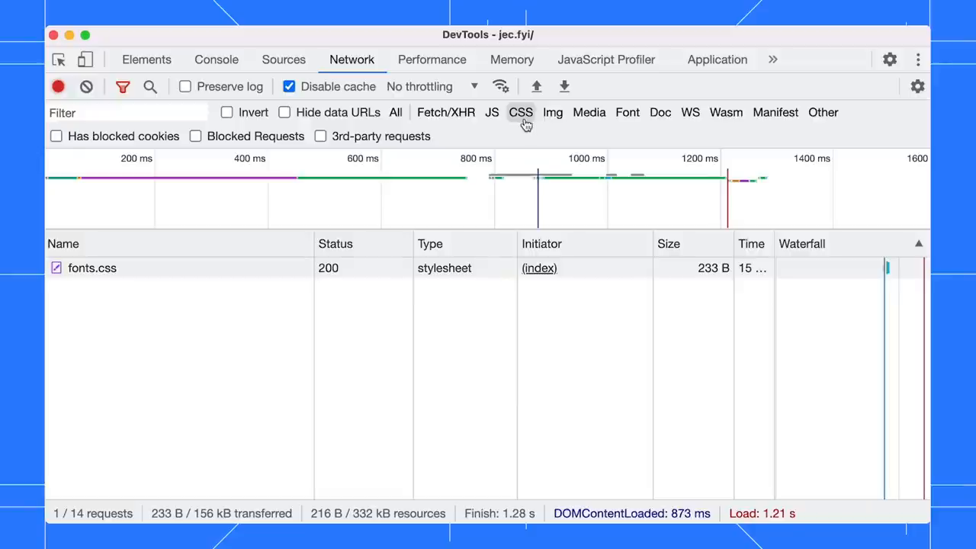
pyautogui.press('Ctrl')
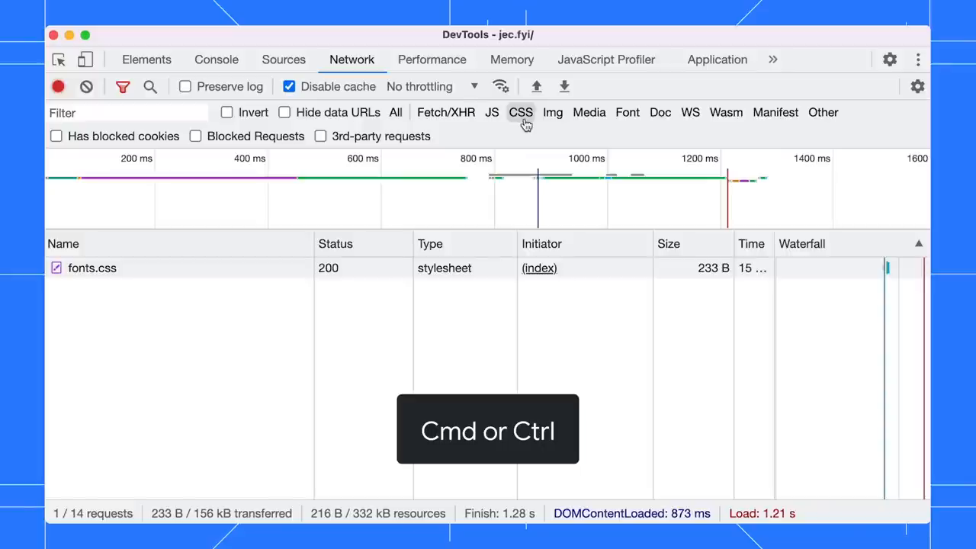
pyautogui.moveTo(551, 122)
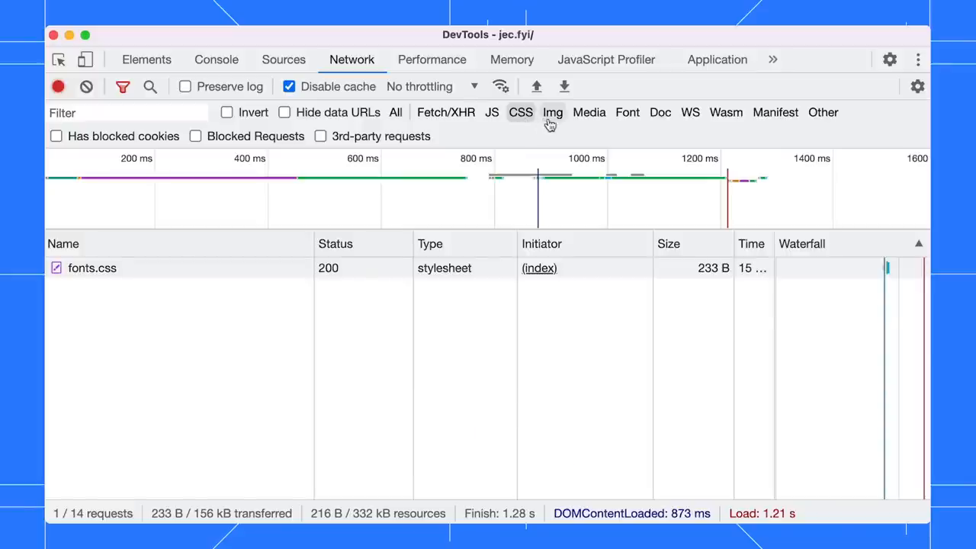